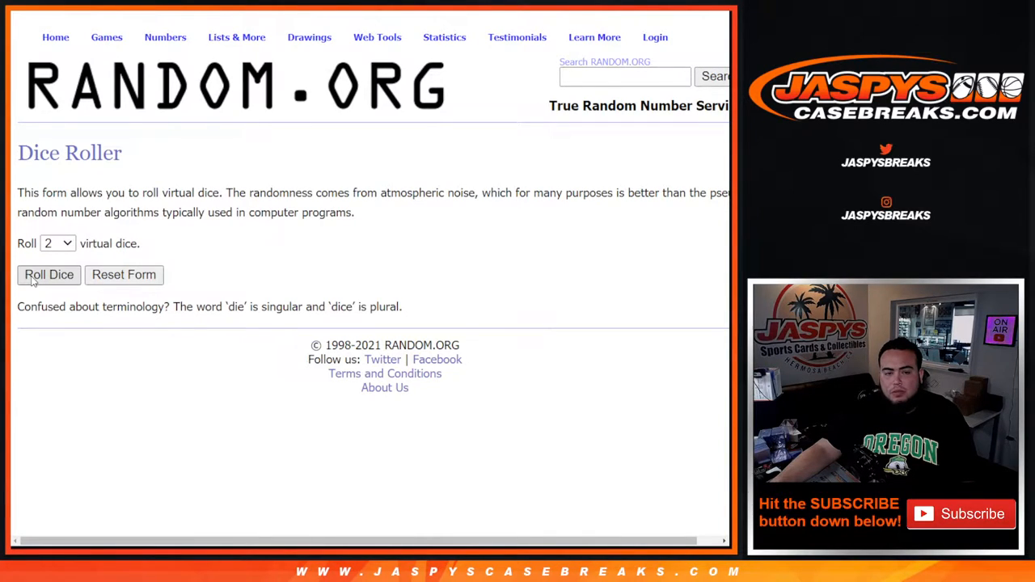
Step: Roll the dice, then randomize the 27-name customer list and shuffle it again
left_click(49, 274)
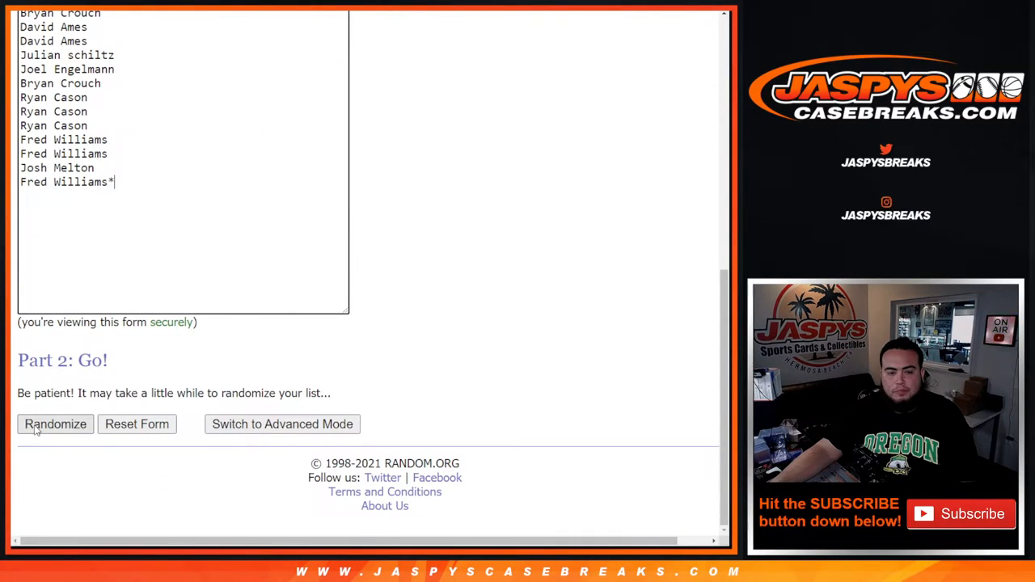
left_click(55, 424)
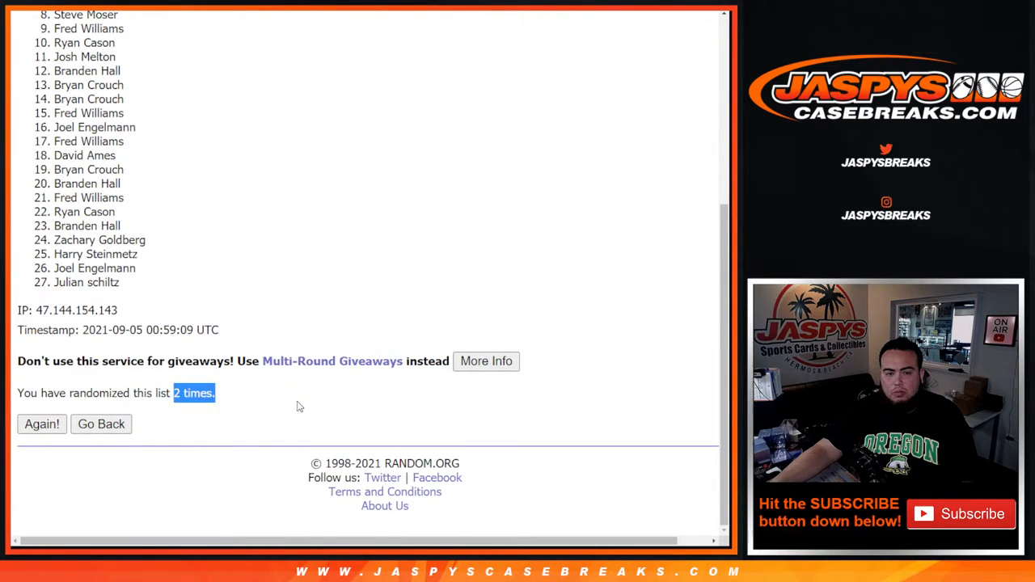
left_click(41, 424)
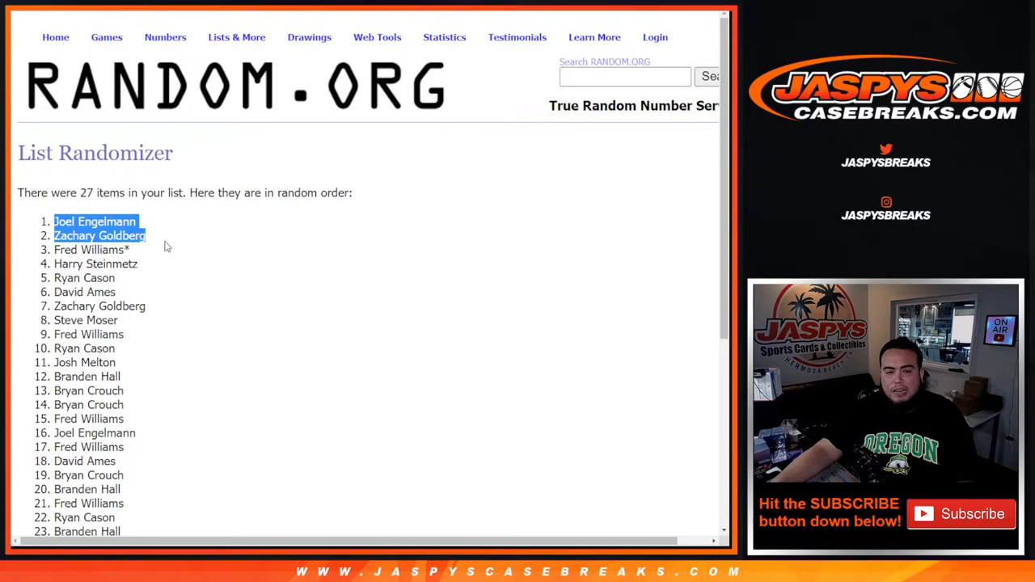
scroll("down", 3)
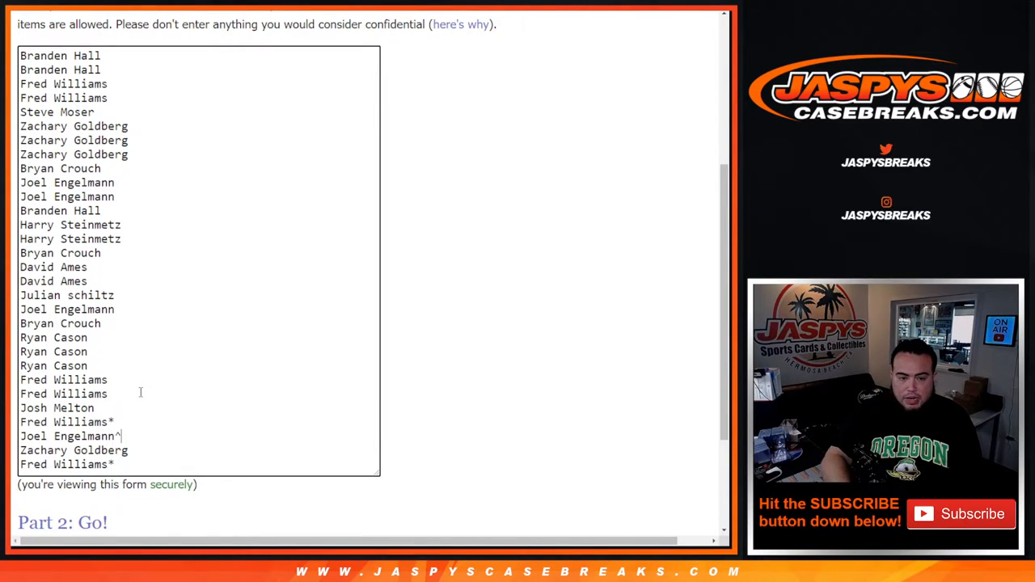
type("^")
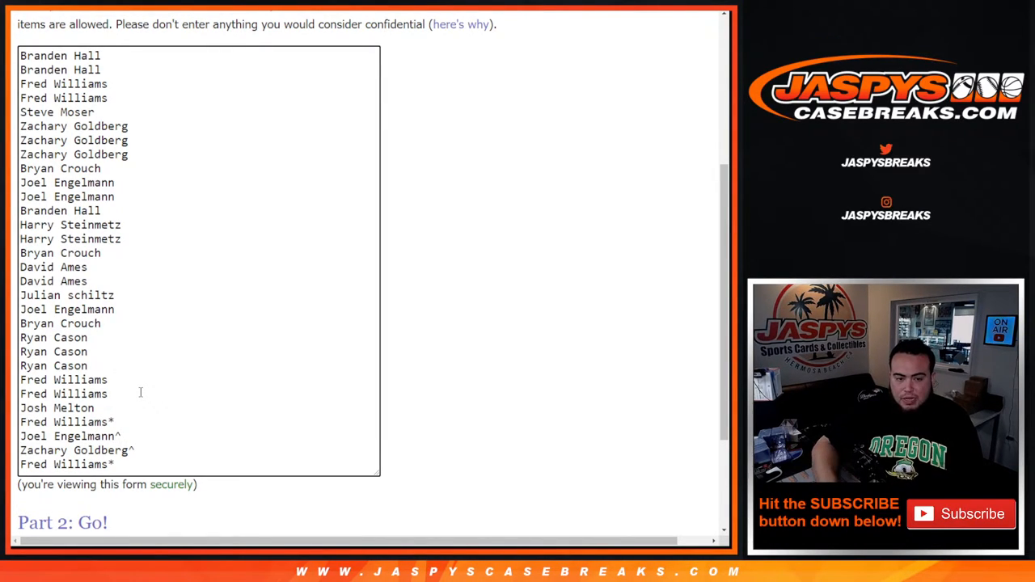
type("^")
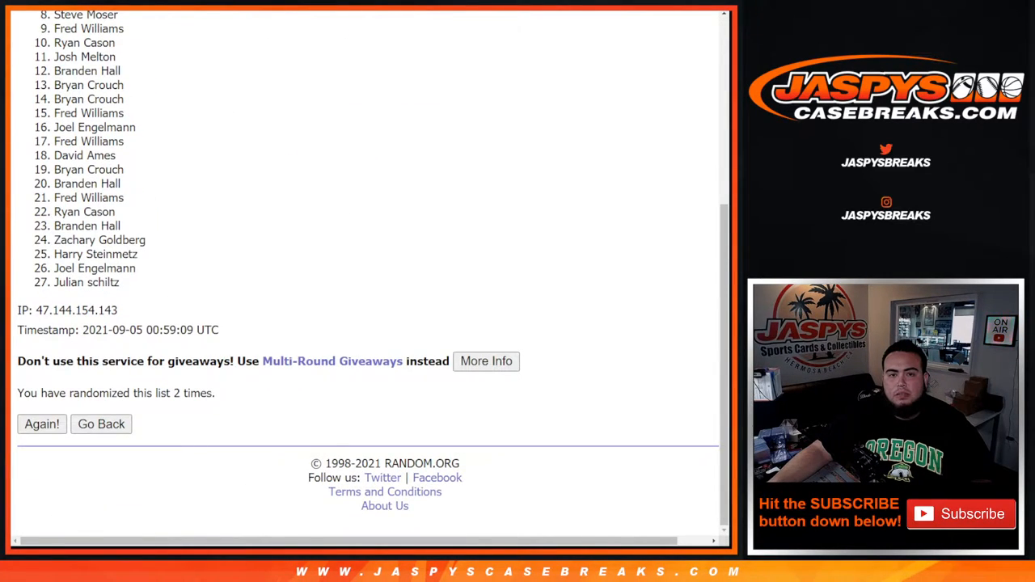
left_click(100, 424)
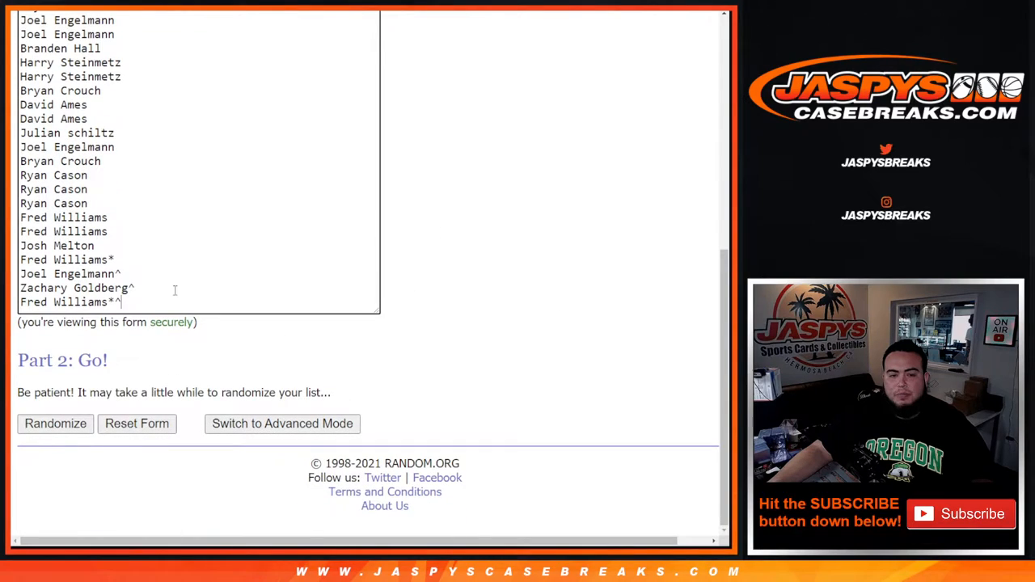
Step: Randomize the 30-name caret-marked list until it reports 2 randomizations
scroll("up", 3)
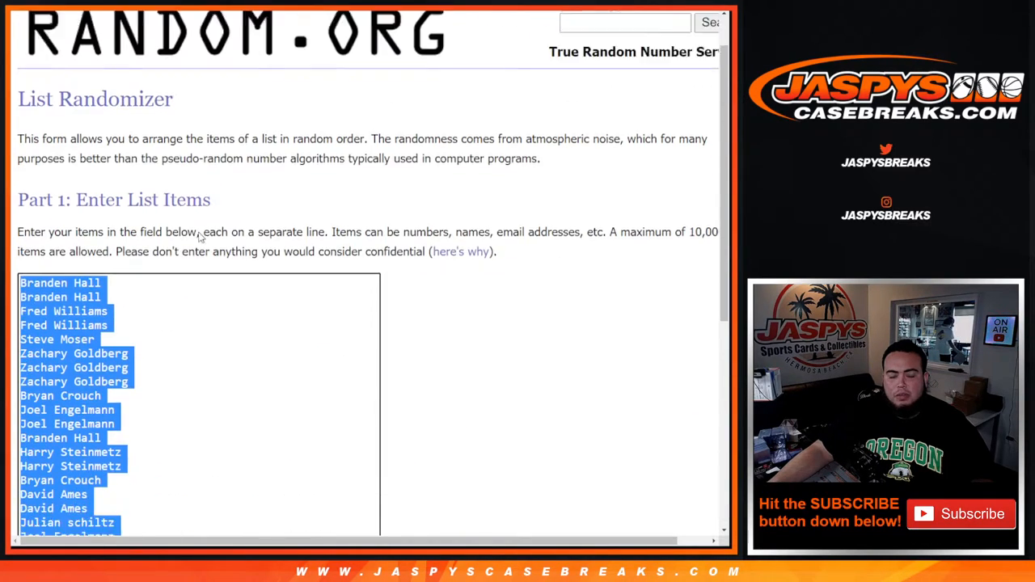
scroll("down", 3)
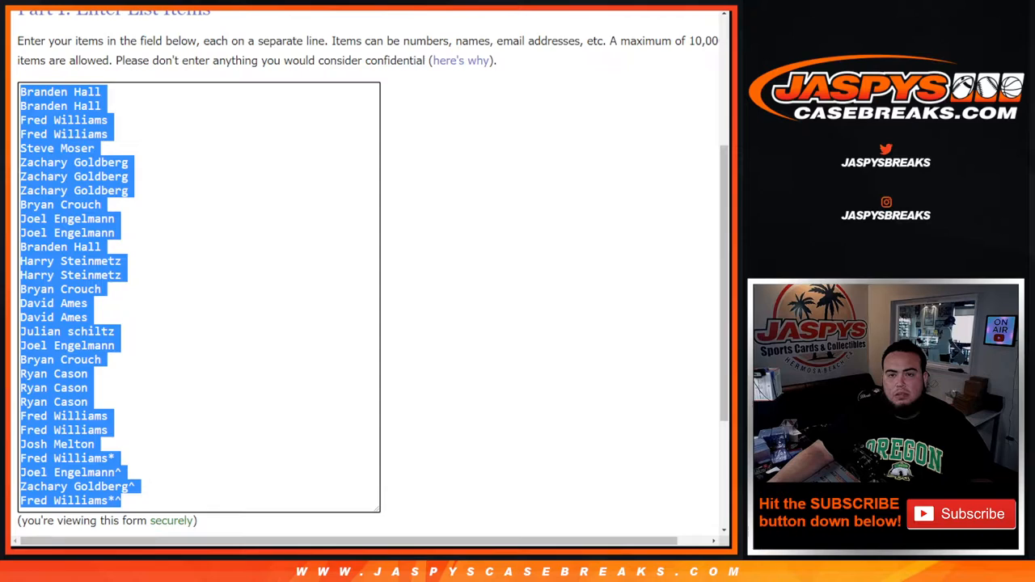
scroll("up", 3)
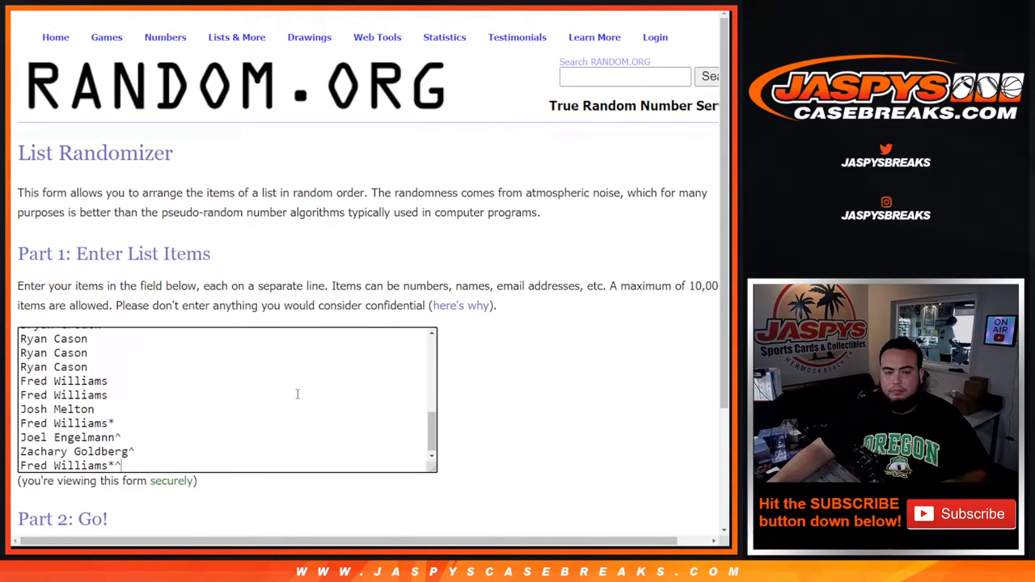
scroll("down", 3)
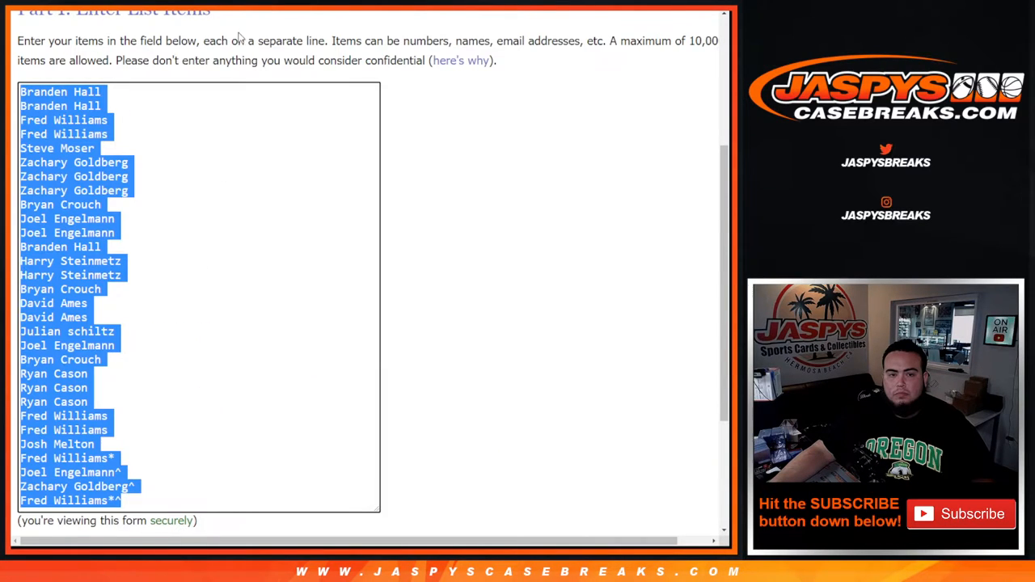
scroll("down", 3)
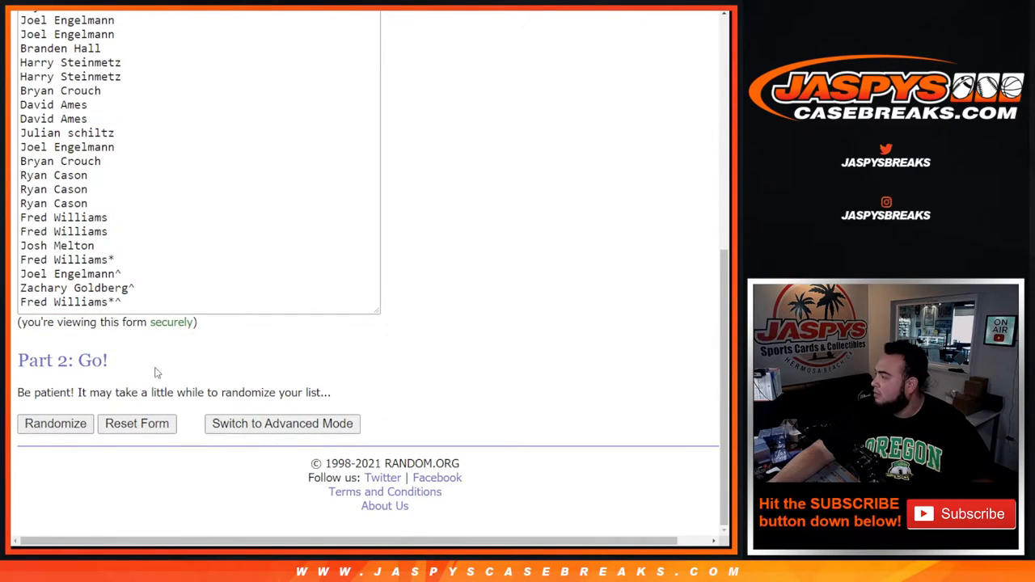
left_click(55, 423)
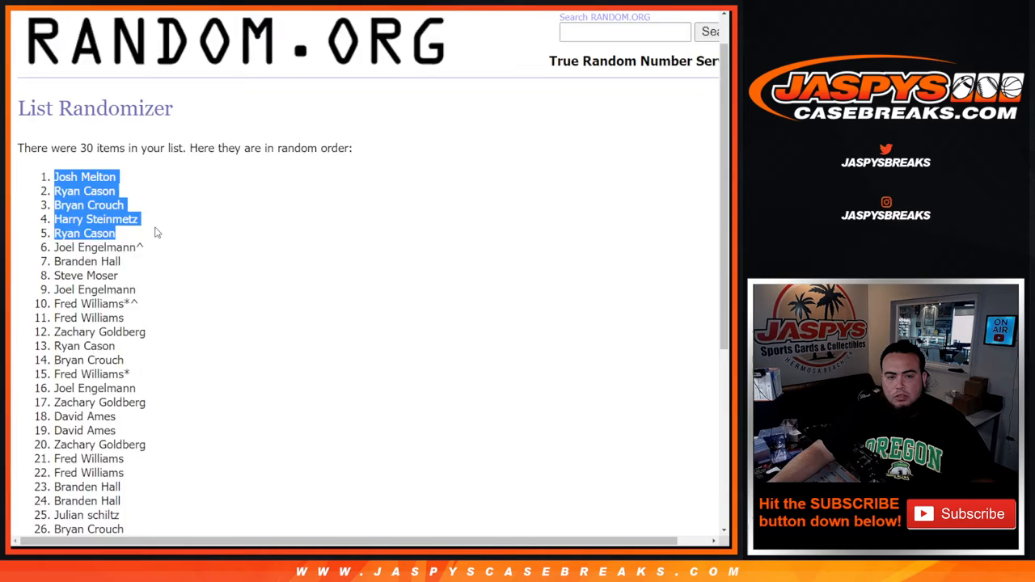
scroll("down", 3)
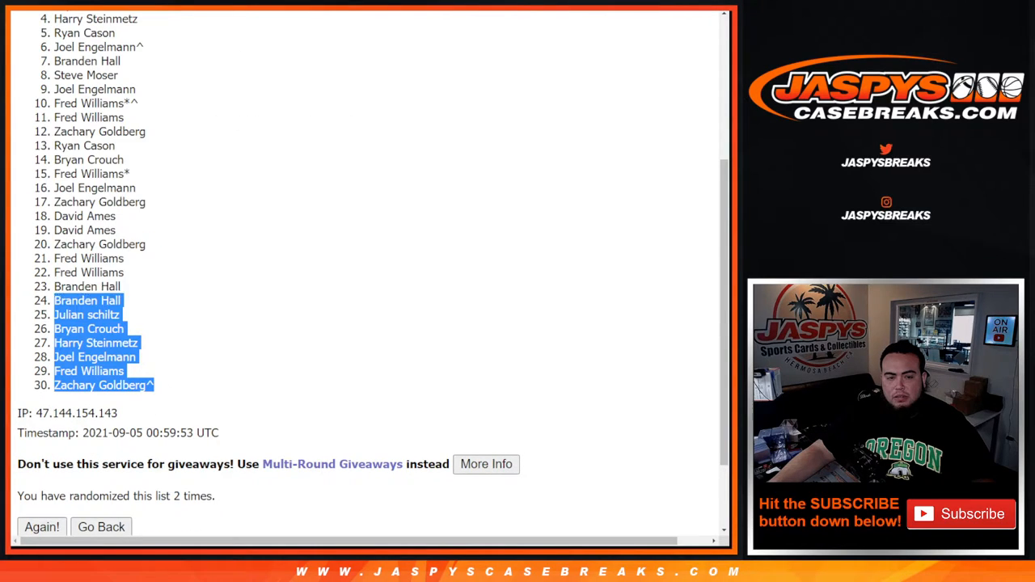
Step: Randomize the list of 30 MLB teams to pair with the shuffled names
scroll("up", 3)
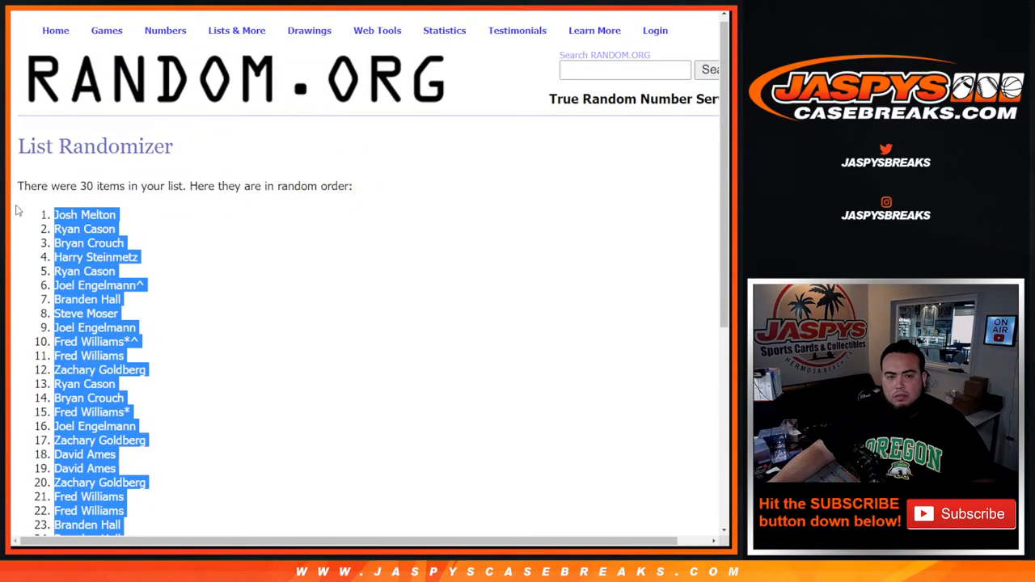
mouse_move(125, 230)
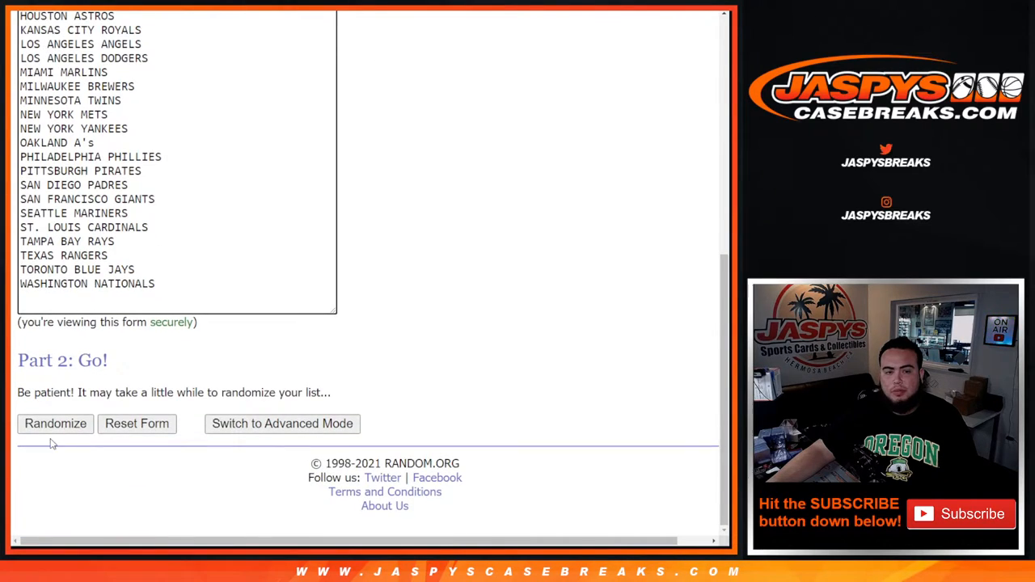
left_click(55, 423)
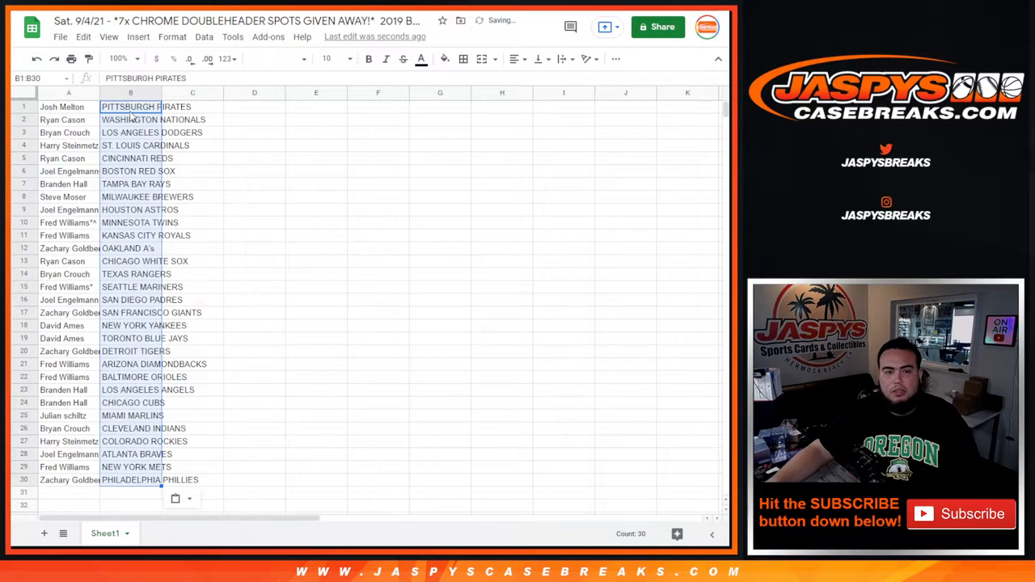
Step: Print the bordered name–team table sorted alphabetically by team
left_click(325, 58)
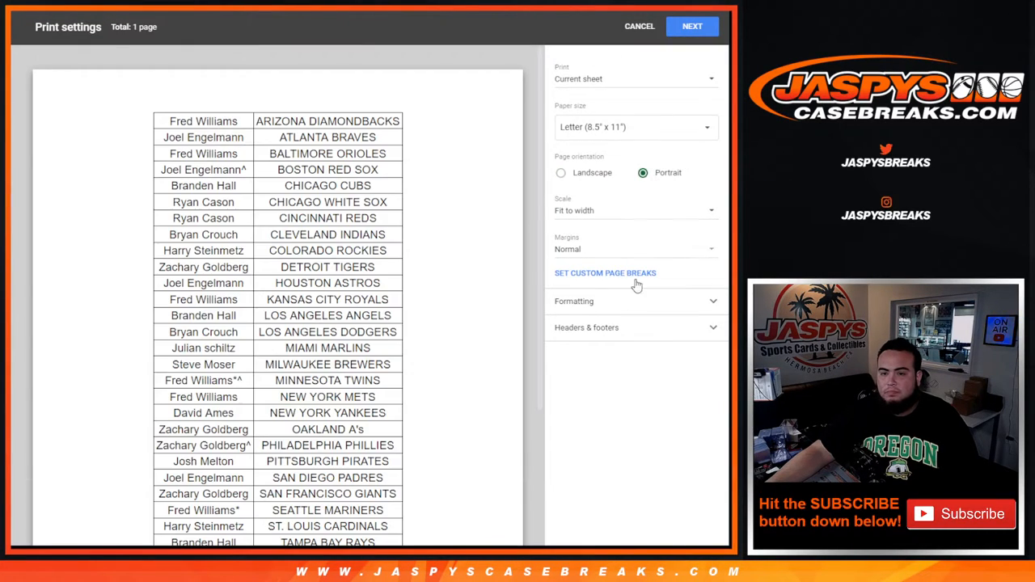
left_click(575, 301)
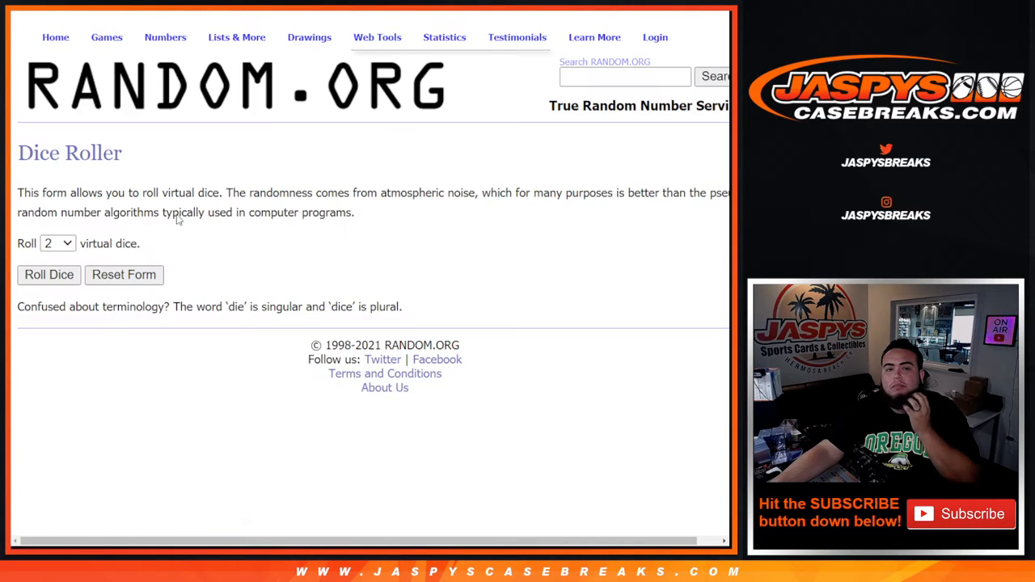
Step: Roll the dice, then randomize the 30-name caret list a third time
left_click(48, 274)
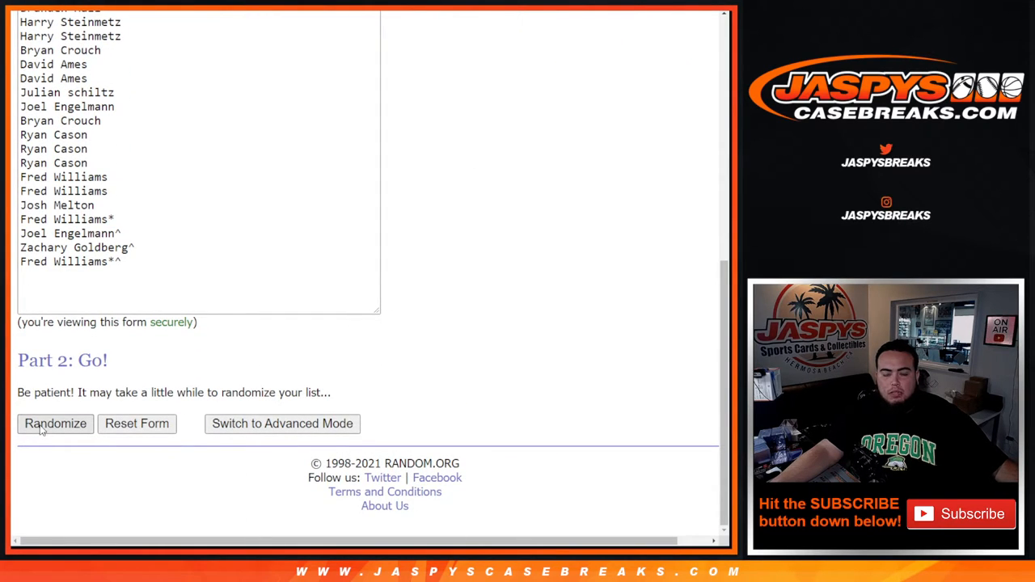
left_click(55, 423)
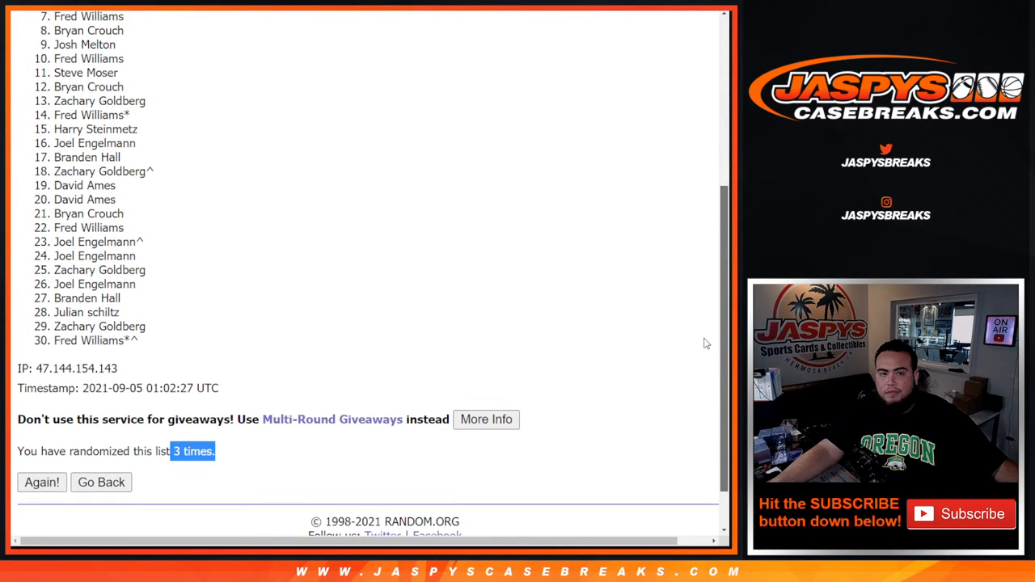
Step: Highlight names 1–7 at the top of the three-times-randomized results
scroll("up", 3)
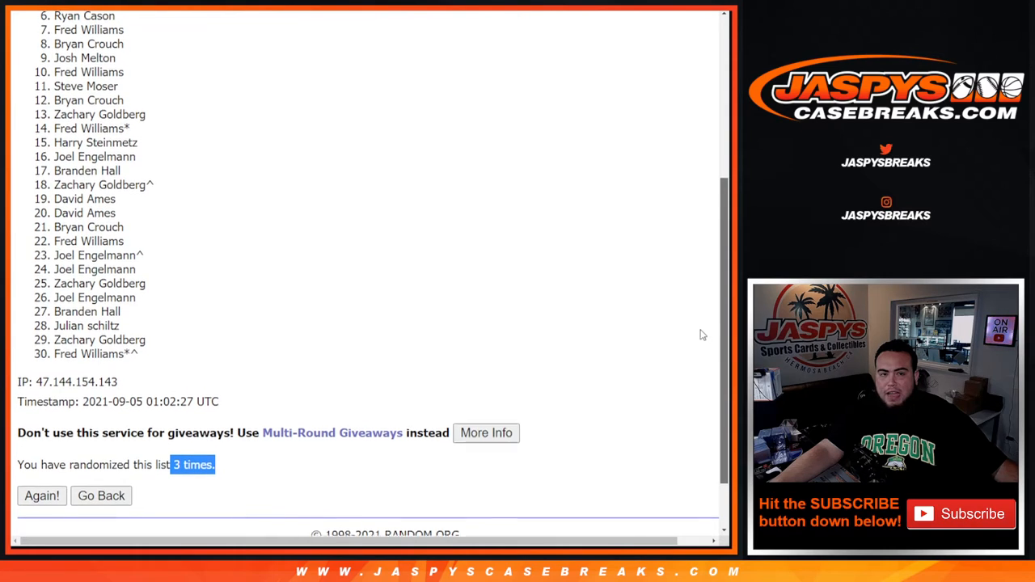
scroll("up", 3)
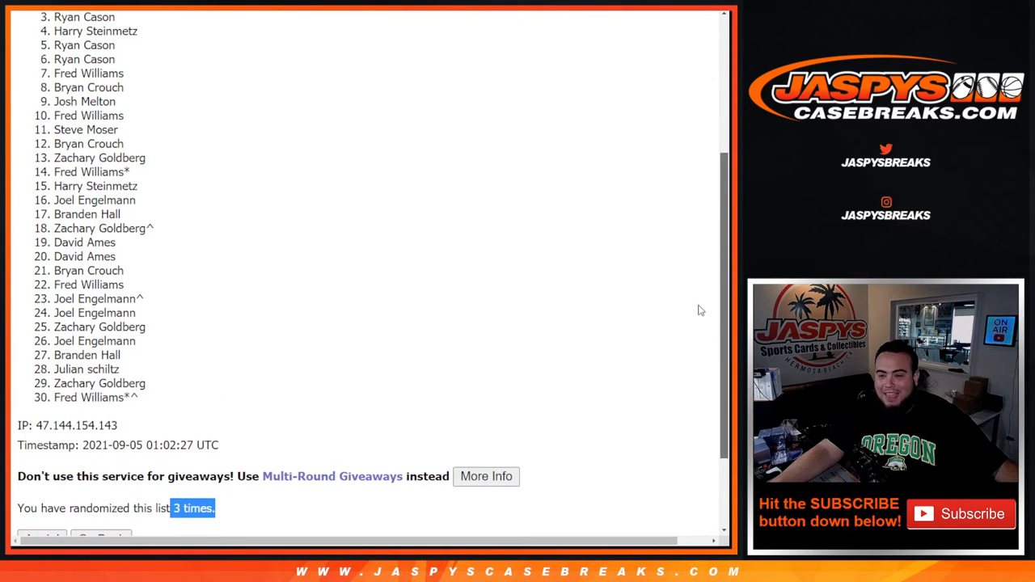
scroll("up", 3)
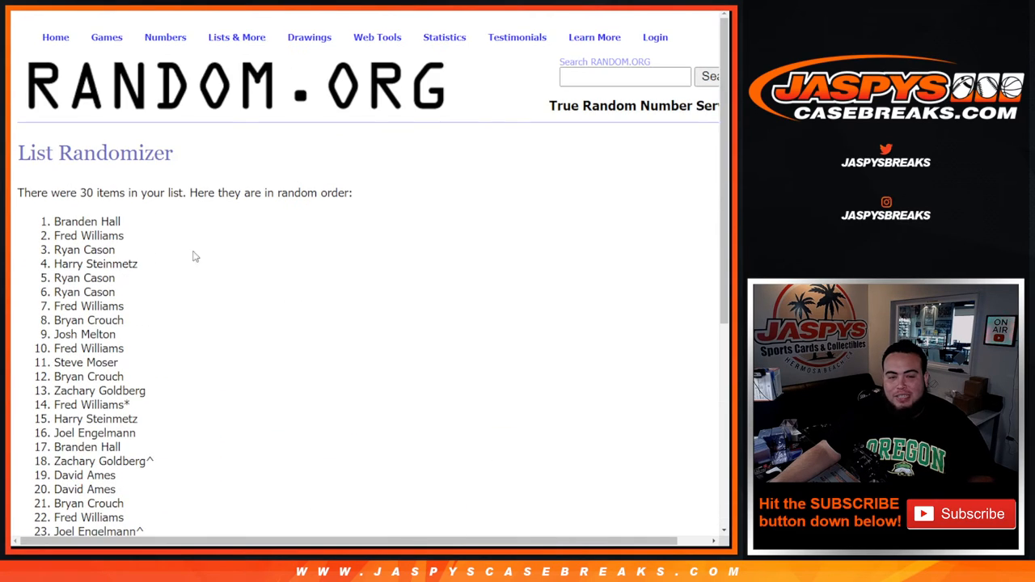
left_click_drag(87, 221, 144, 306)
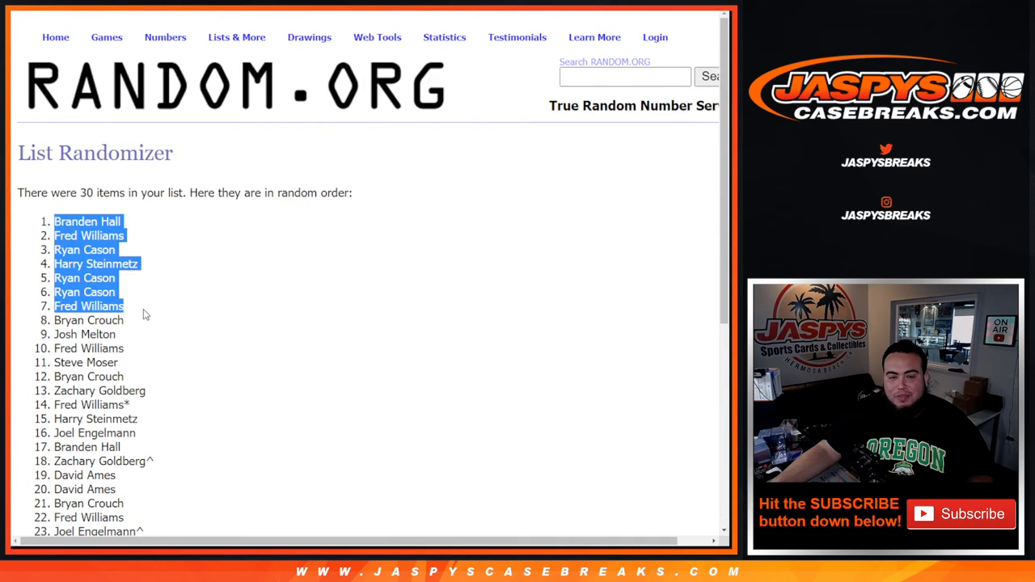
mouse_move(435, 288)
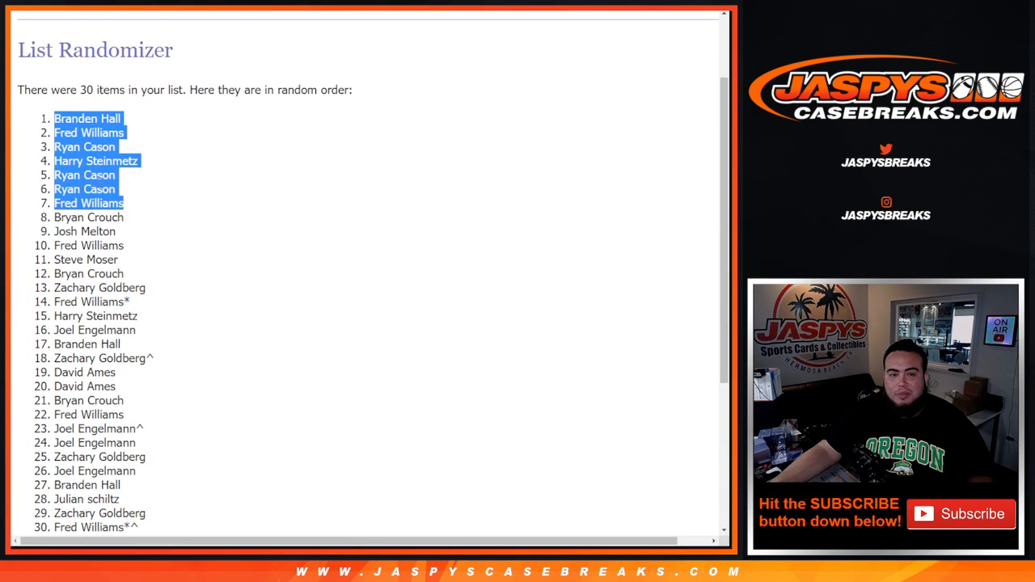
mouse_move(257, 210)
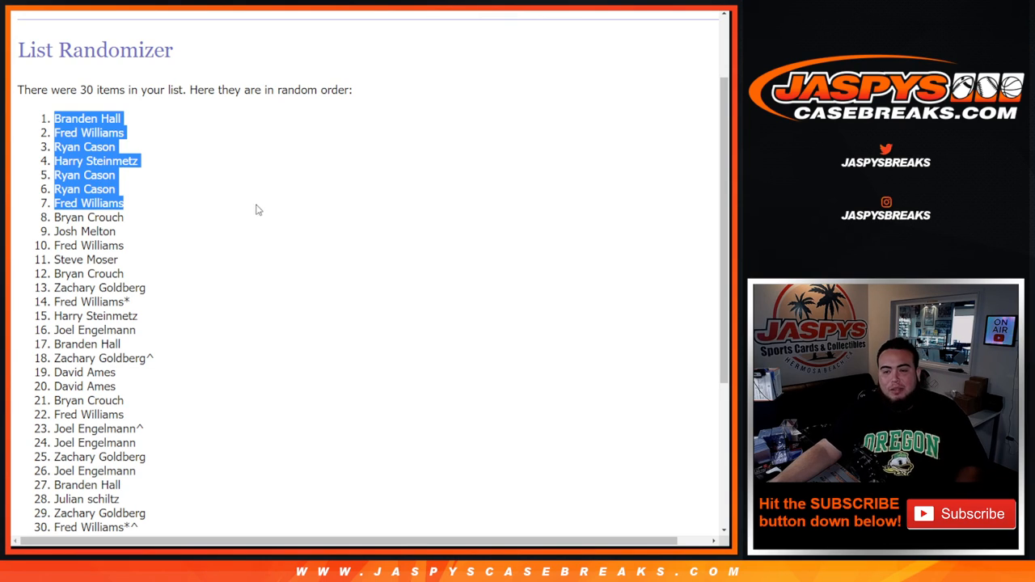